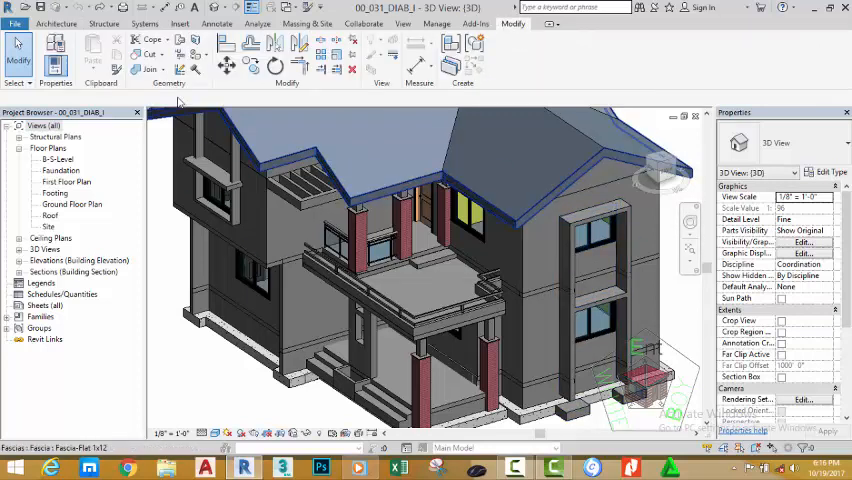
pyautogui.moveTo(196, 56)
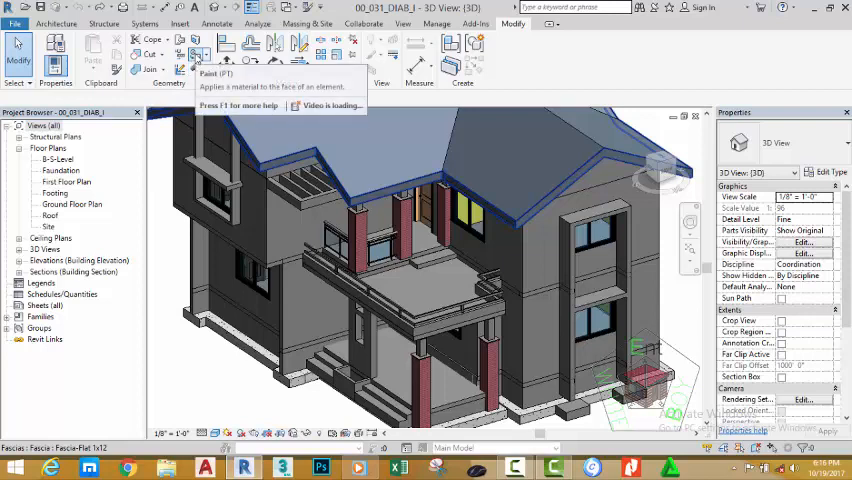
# Step: Start the Paint command from the Modify tab so the Material Browser appears
pyautogui.click(198, 46)
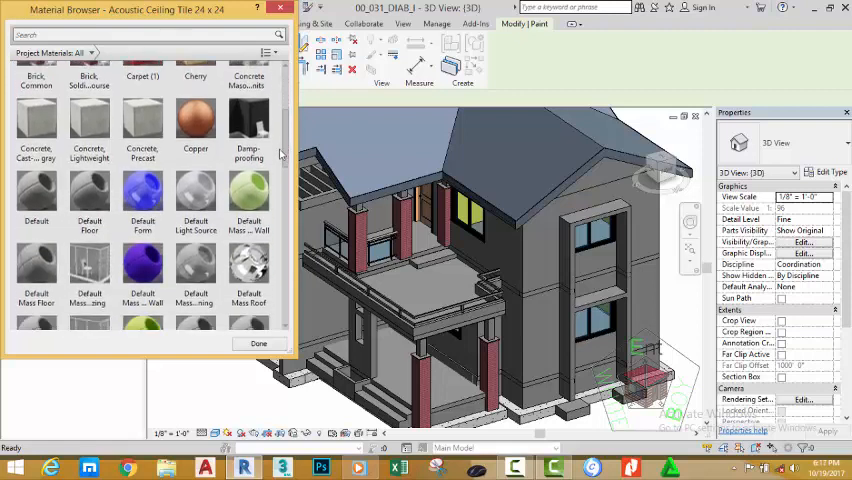
# Step: Filter project materials to Metal and pick Aluminum, Anodized Silver as the paint material
pyautogui.scroll(-3)
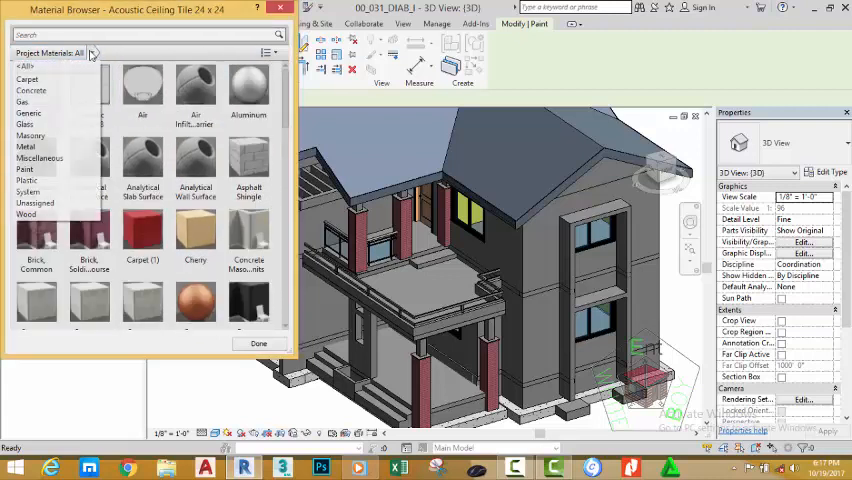
pyautogui.click(22, 102)
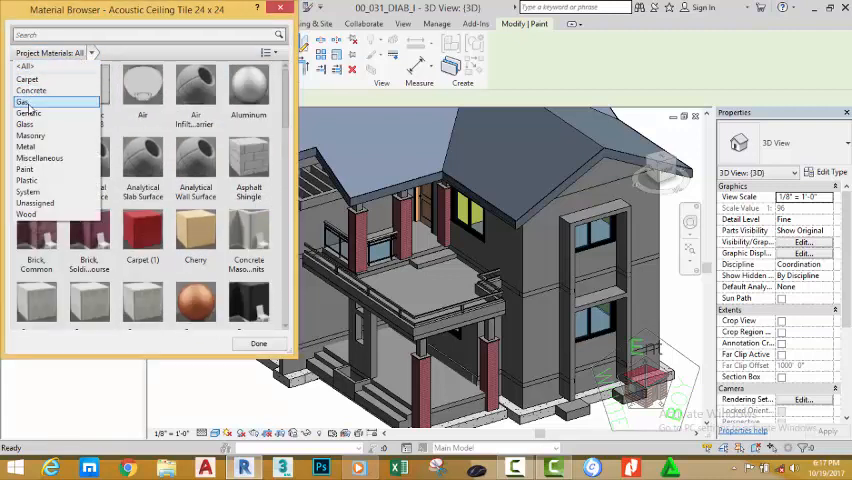
pyautogui.click(24, 146)
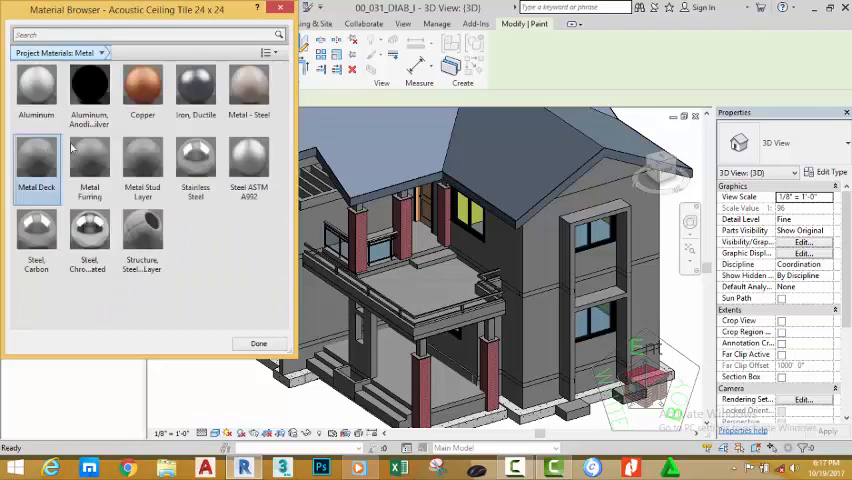
pyautogui.click(88, 90)
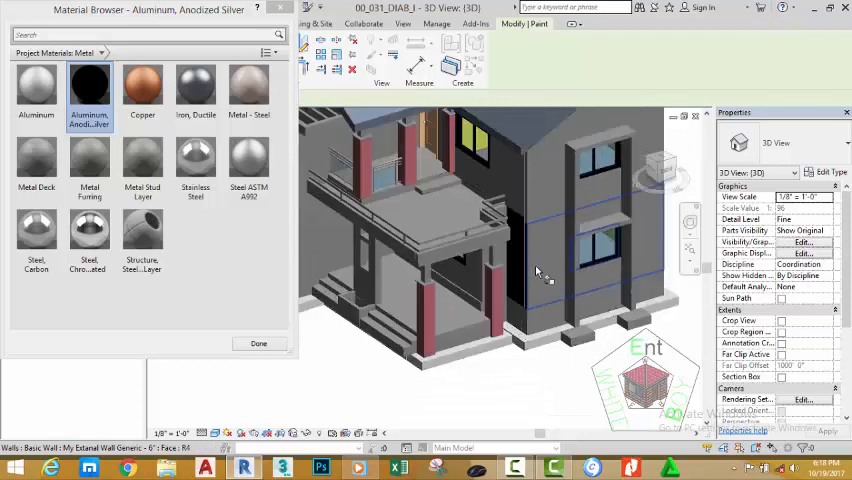
# Step: Paint the visible wall faces with the aluminum while orbiting the house, then mark painting Done
pyautogui.moveTo(536, 270); pyautogui.dragTo(510, 216)
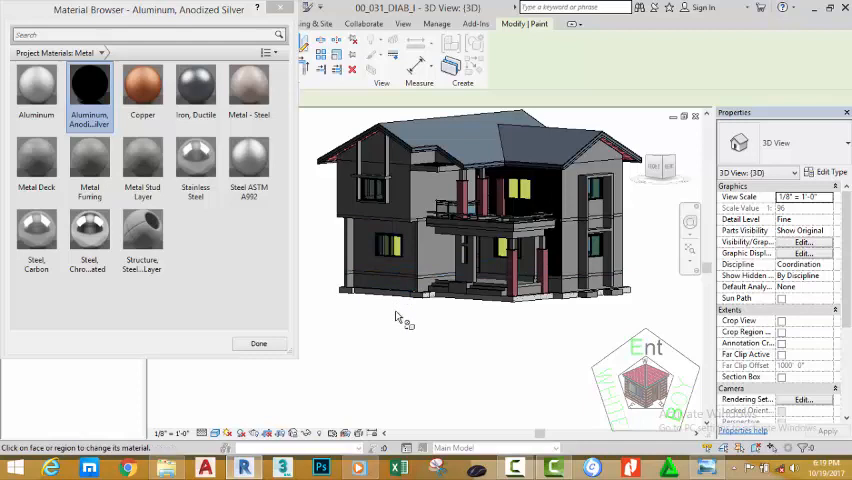
pyautogui.moveTo(400, 310); pyautogui.dragTo(446, 344)
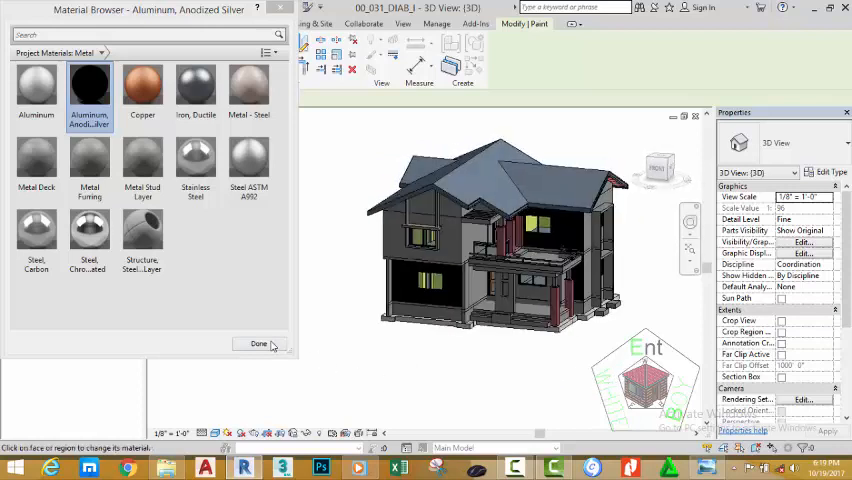
pyautogui.click(258, 344)
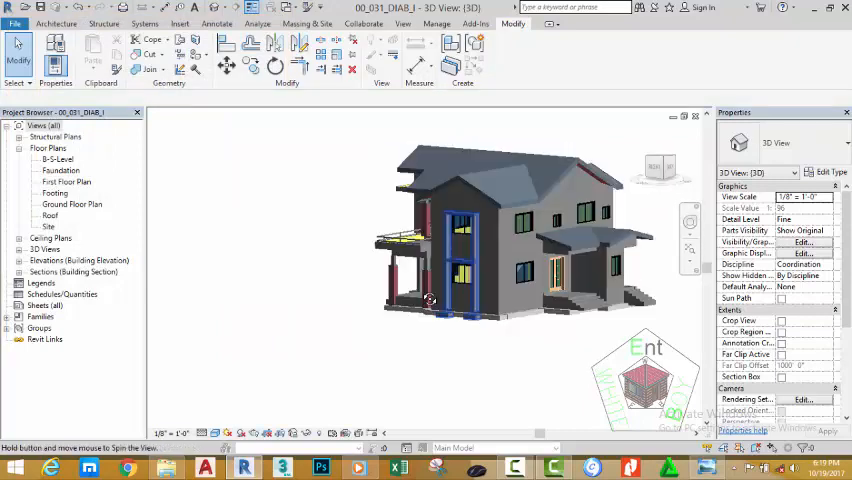
pyautogui.moveTo(430, 300); pyautogui.dragTo(500, 210)
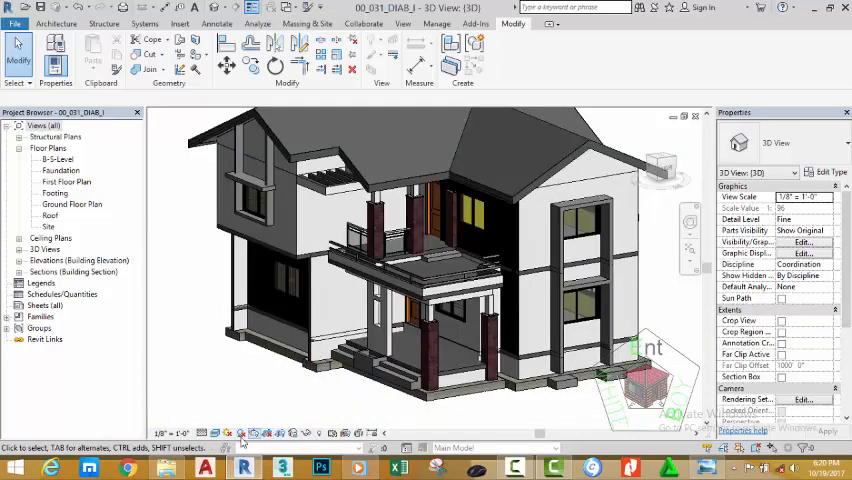
# Step: Enter the floor's boundary sketch and accept it unchanged with Finish Edit Mode
pyautogui.click(216, 432)
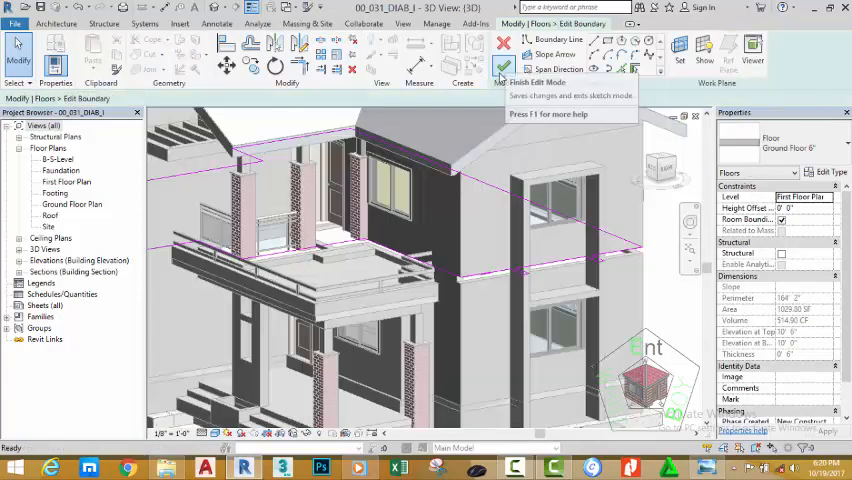
pyautogui.click(504, 68)
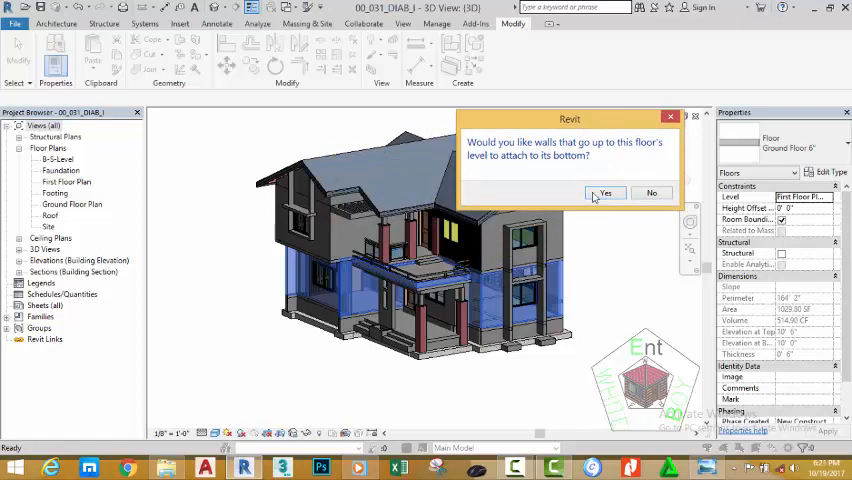
# Step: Answer Yes to attaching walls below the floor, then resolve the join error with Unjoin Elements
pyautogui.click(604, 192)
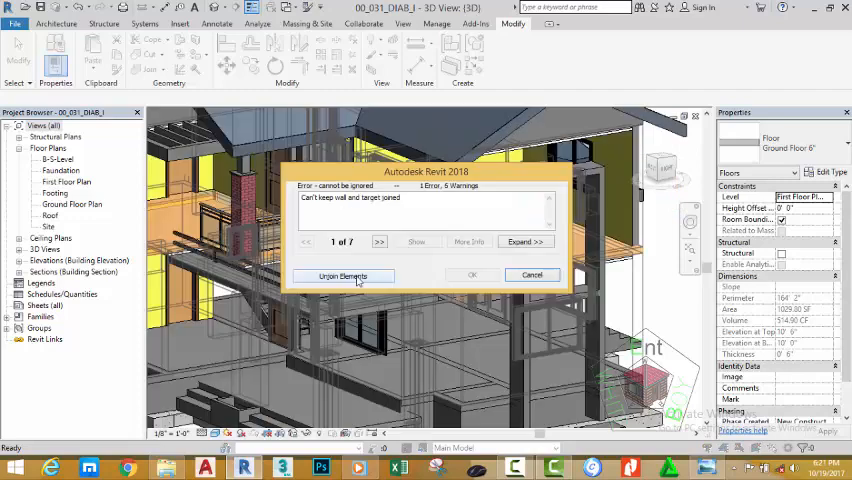
pyautogui.click(344, 276)
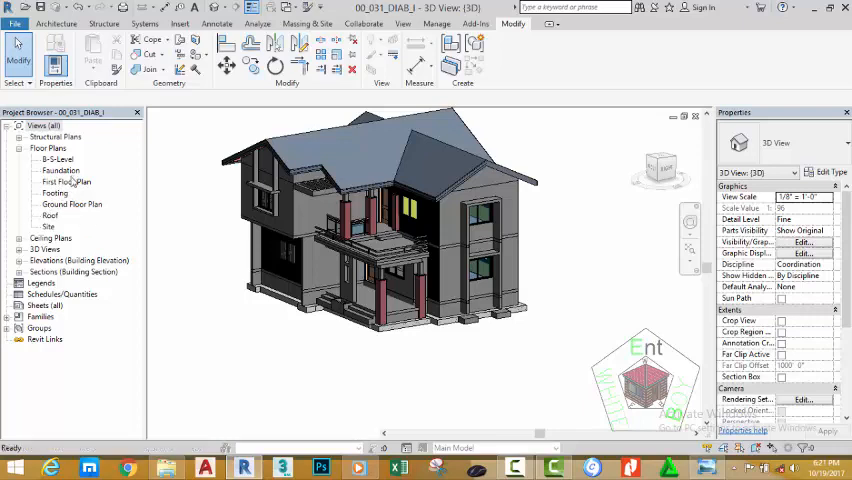
pyautogui.doubleClick(68, 180)
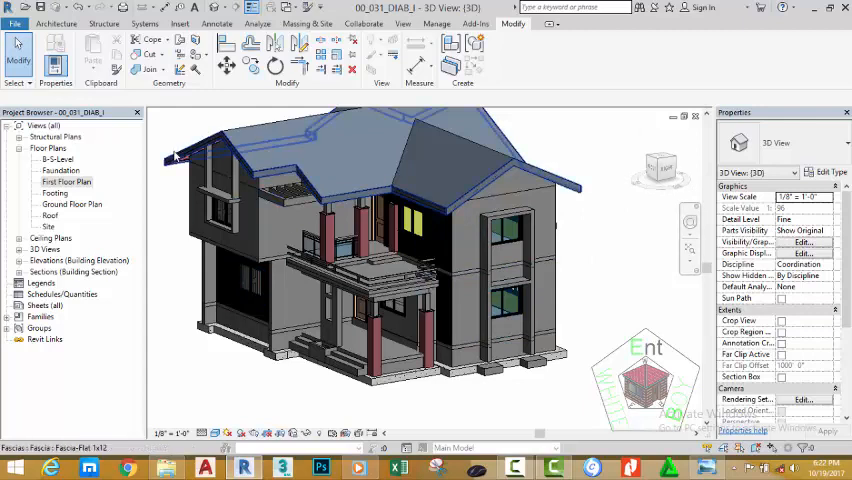
pyautogui.moveTo(176, 156)
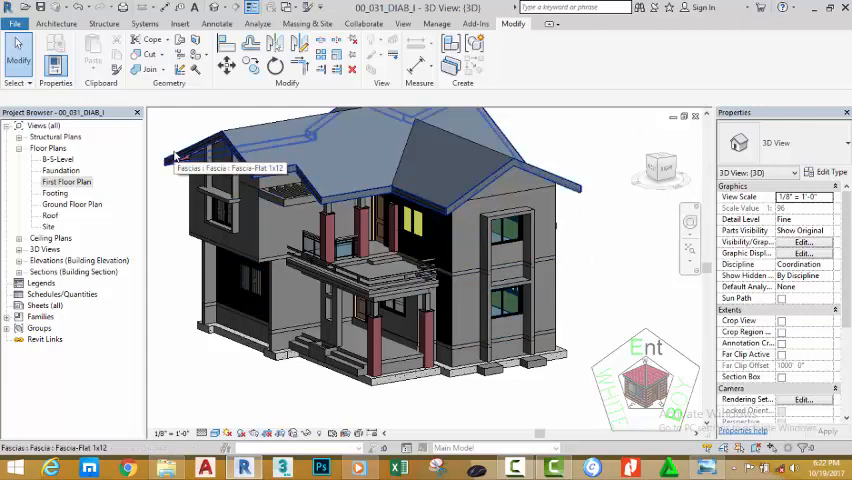
pyautogui.moveTo(688, 250)
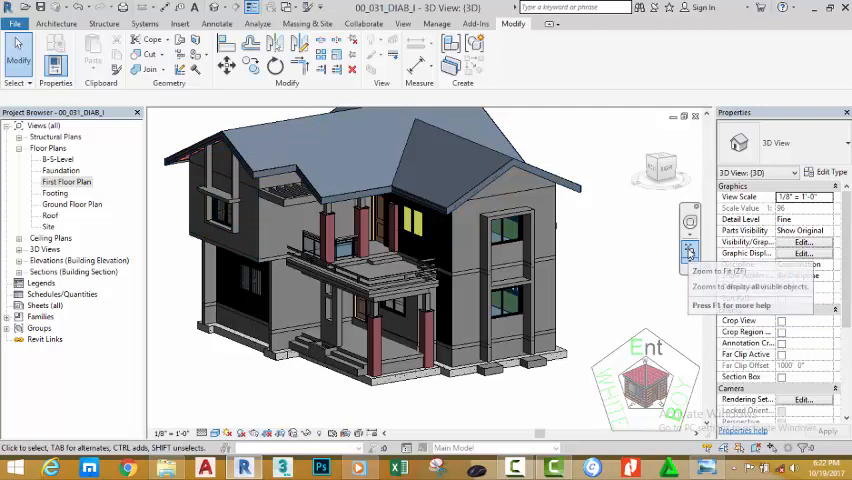